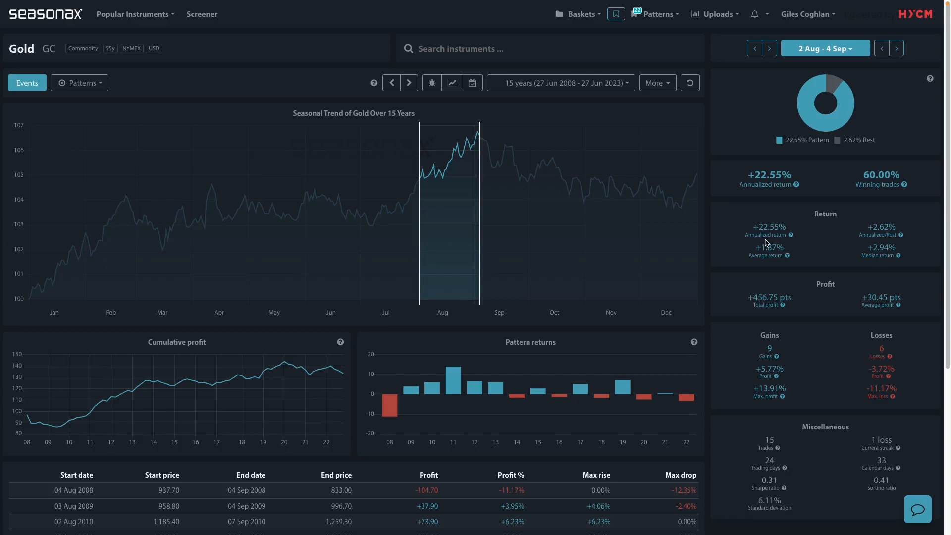
pyautogui.moveTo(449, 255)
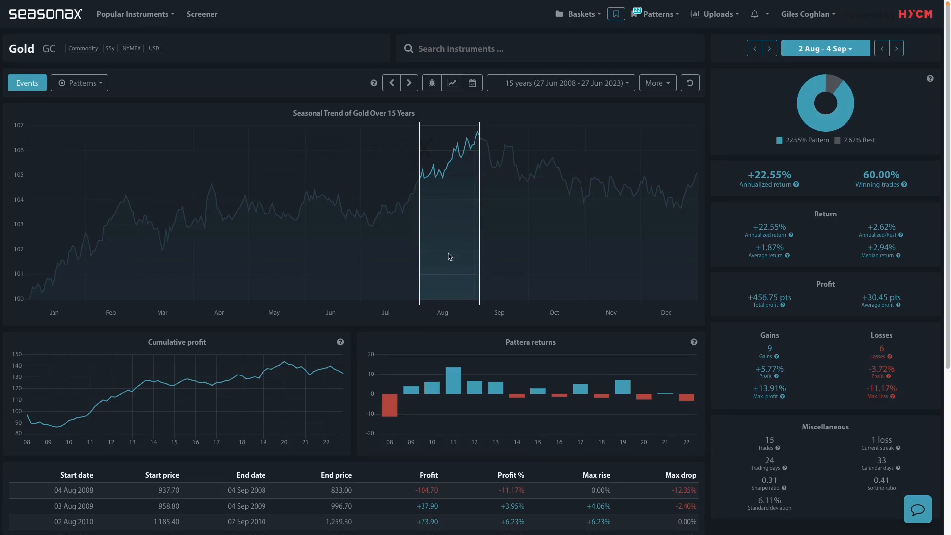
pyautogui.moveTo(834, 54)
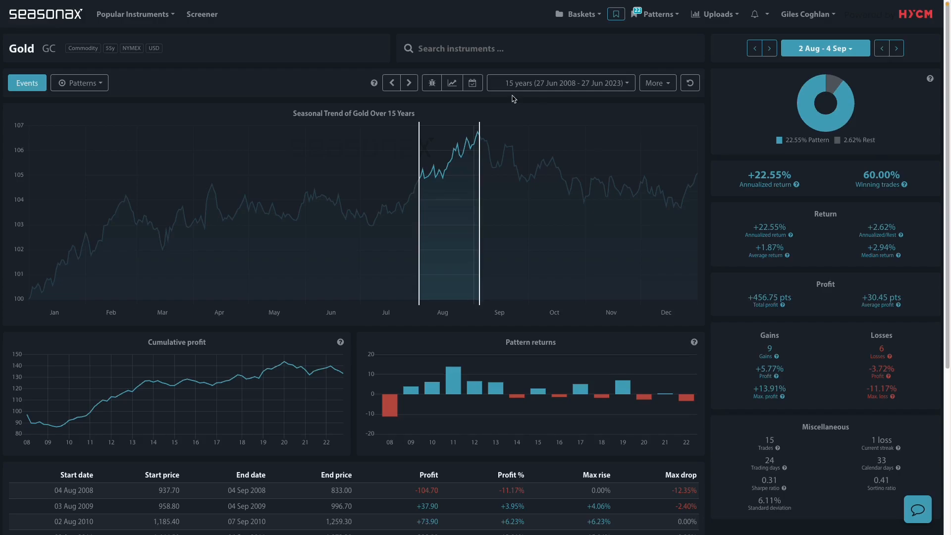
pyautogui.moveTo(498, 243)
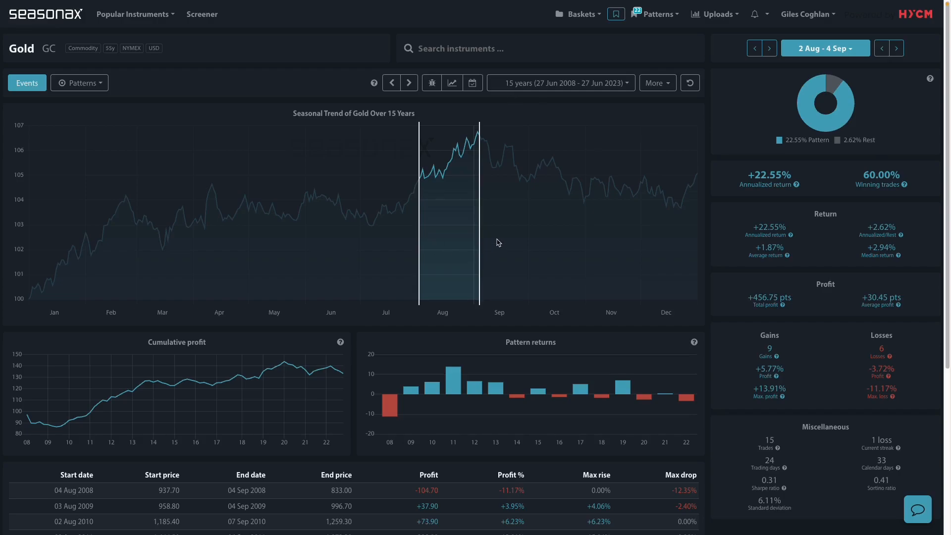
pyautogui.moveTo(739, 95)
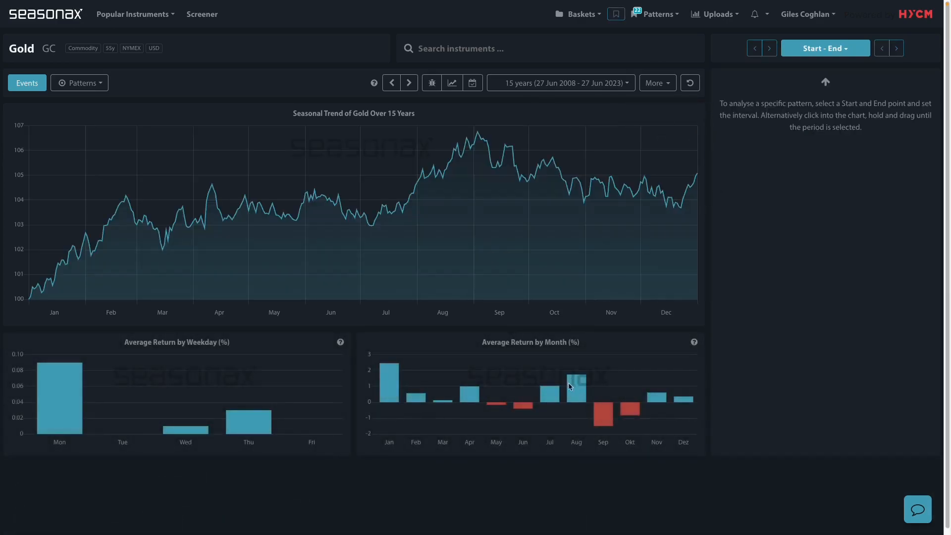
pyautogui.moveTo(555, 399)
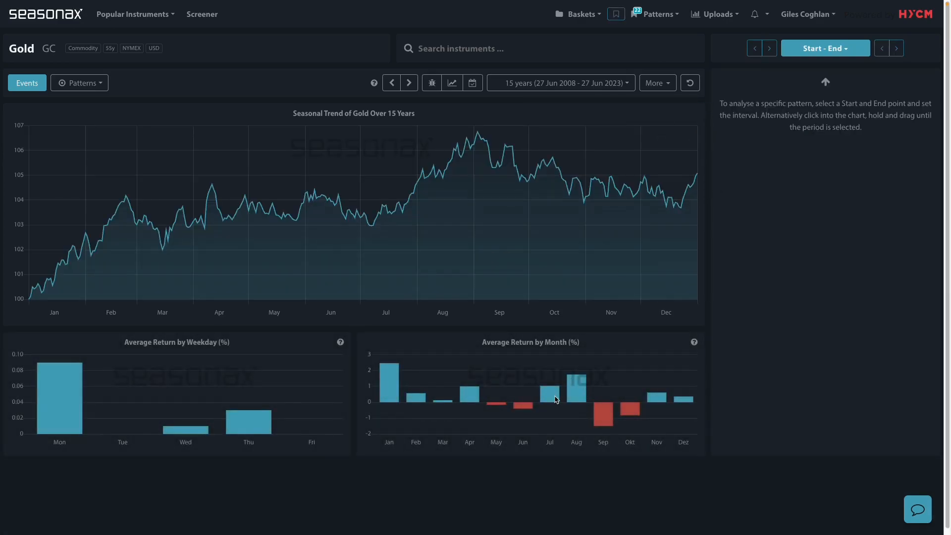
pyautogui.moveTo(404, 274)
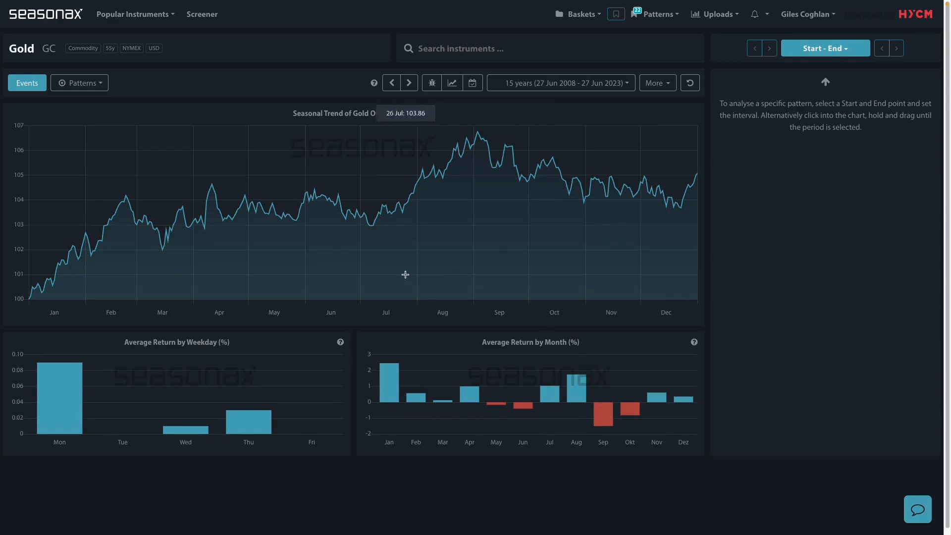
pyautogui.moveTo(429, 241)
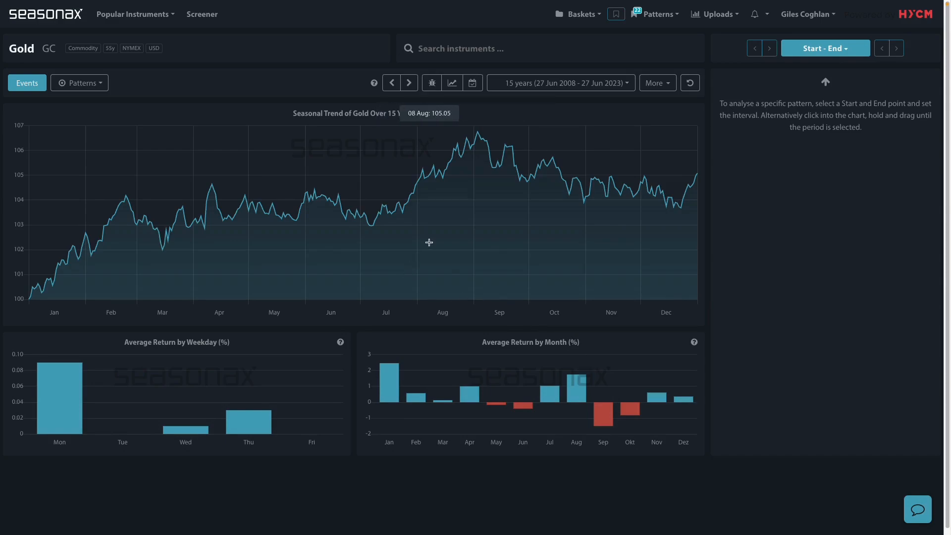
pyautogui.moveTo(383, 277)
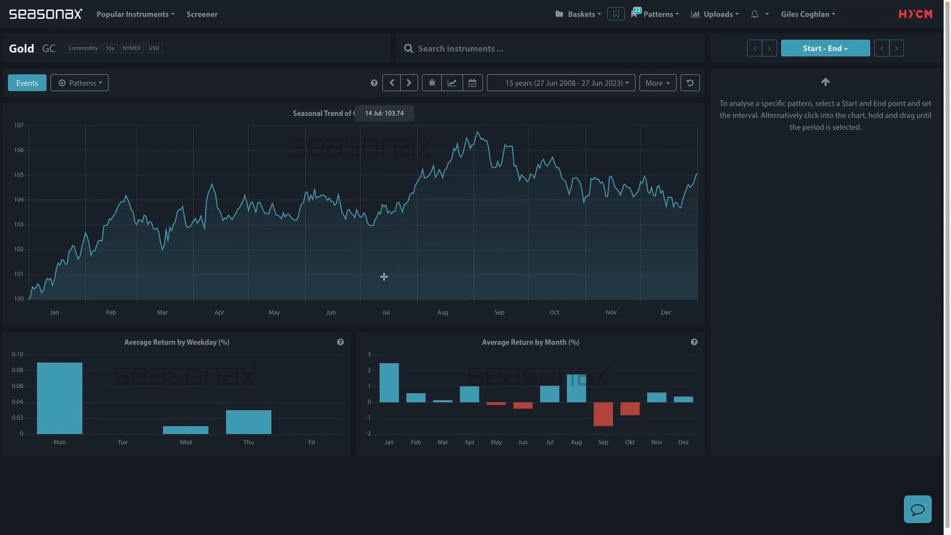
pyautogui.moveTo(438, 253)
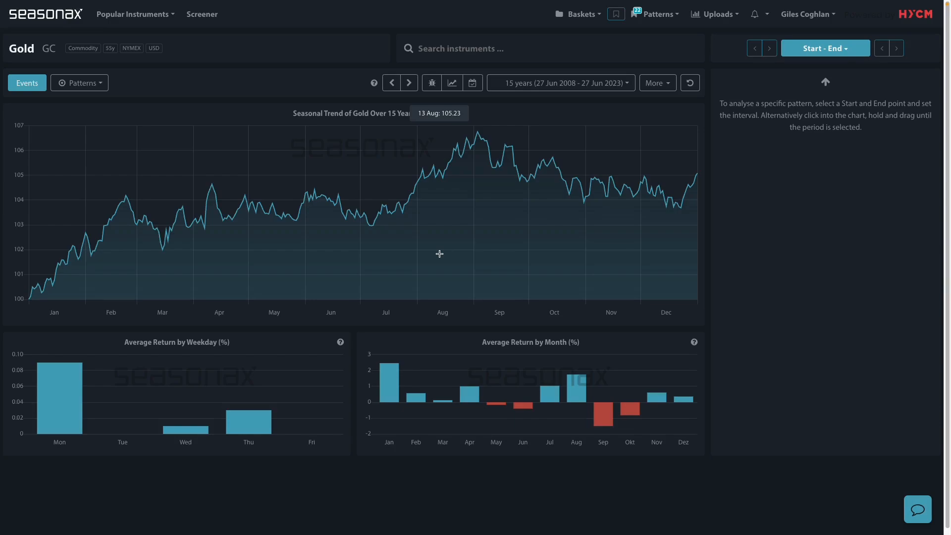
pyautogui.moveTo(509, 156)
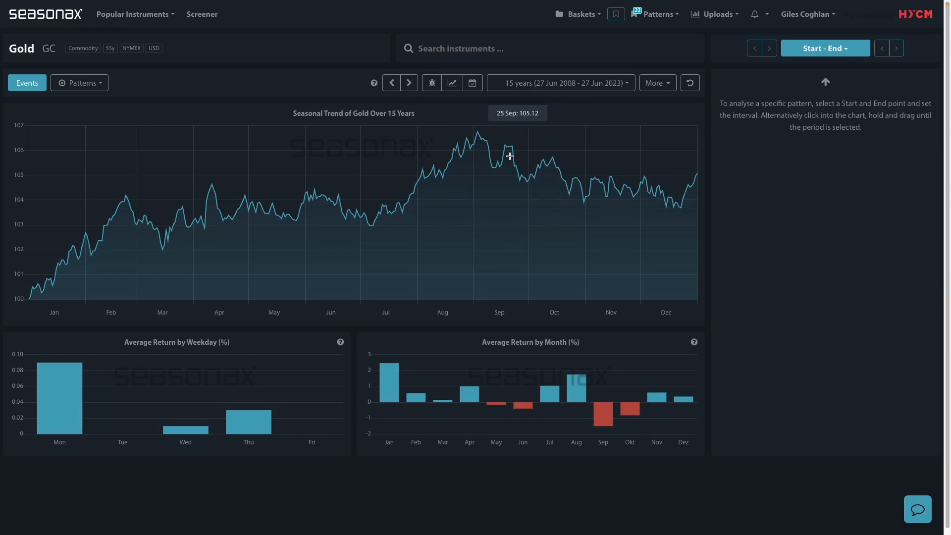
pyautogui.moveTo(460, 179)
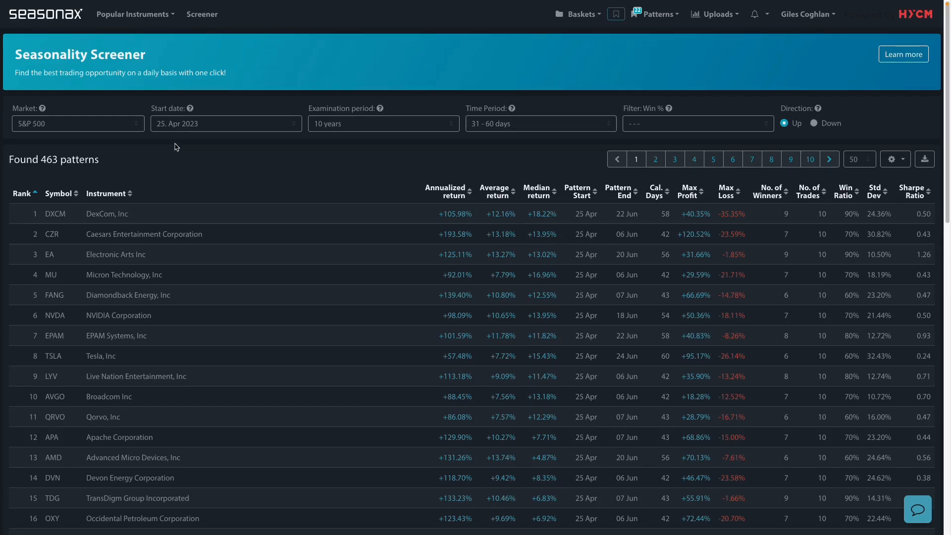
# Step: Browse the Market list and keep S&P 500, leaving 463 screener patterns shown
pyautogui.click(78, 122)
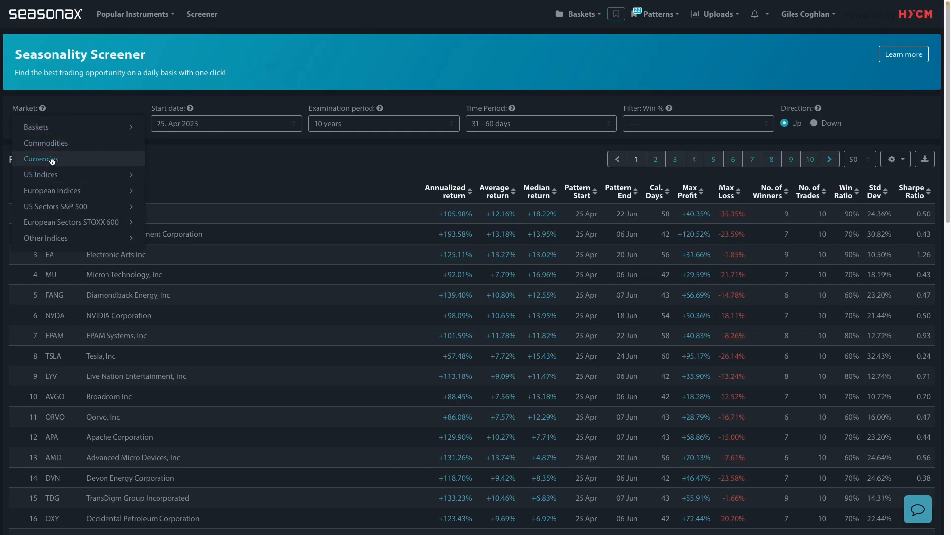
pyautogui.moveTo(40, 174)
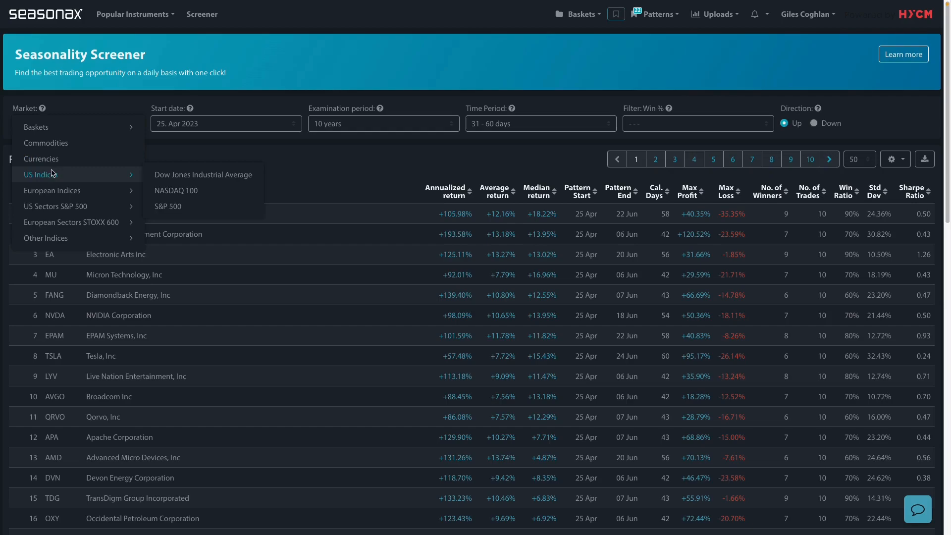
pyautogui.moveTo(70, 222)
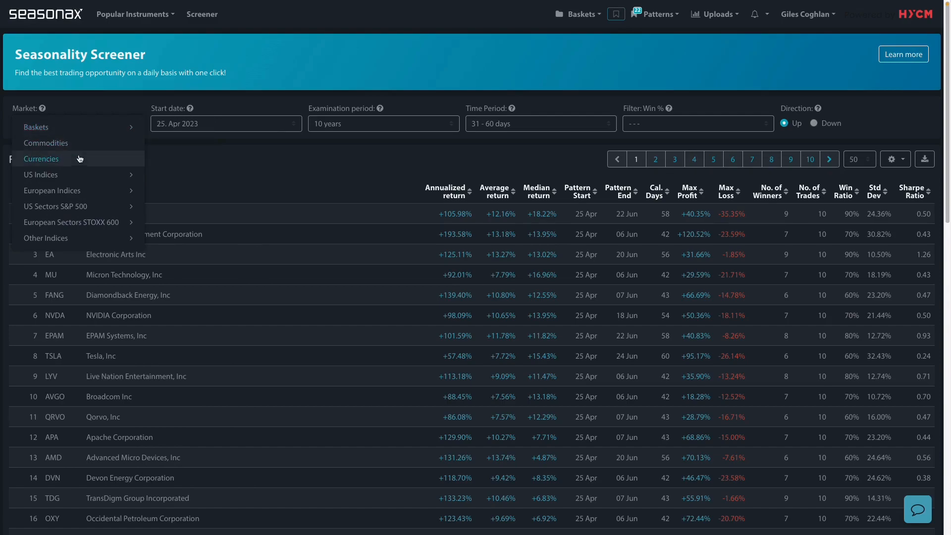
pyautogui.click(55, 206)
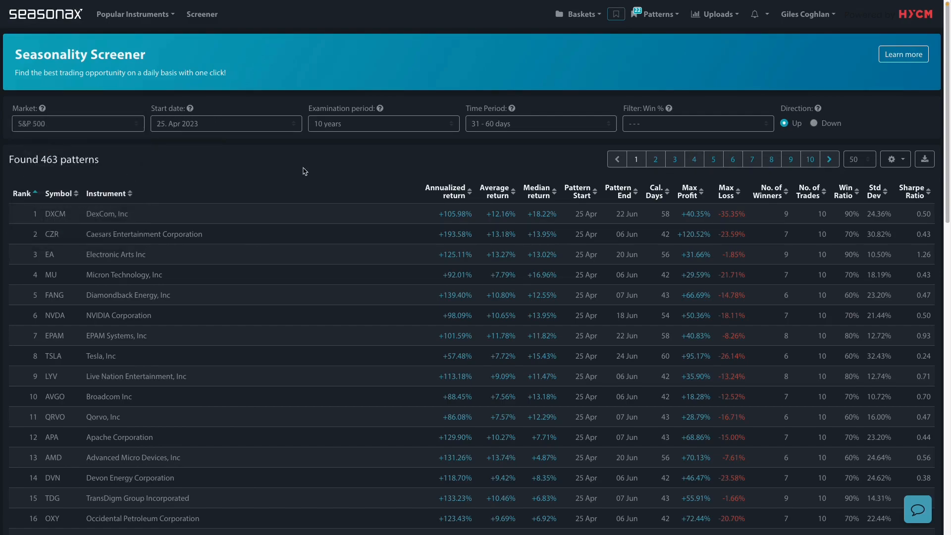